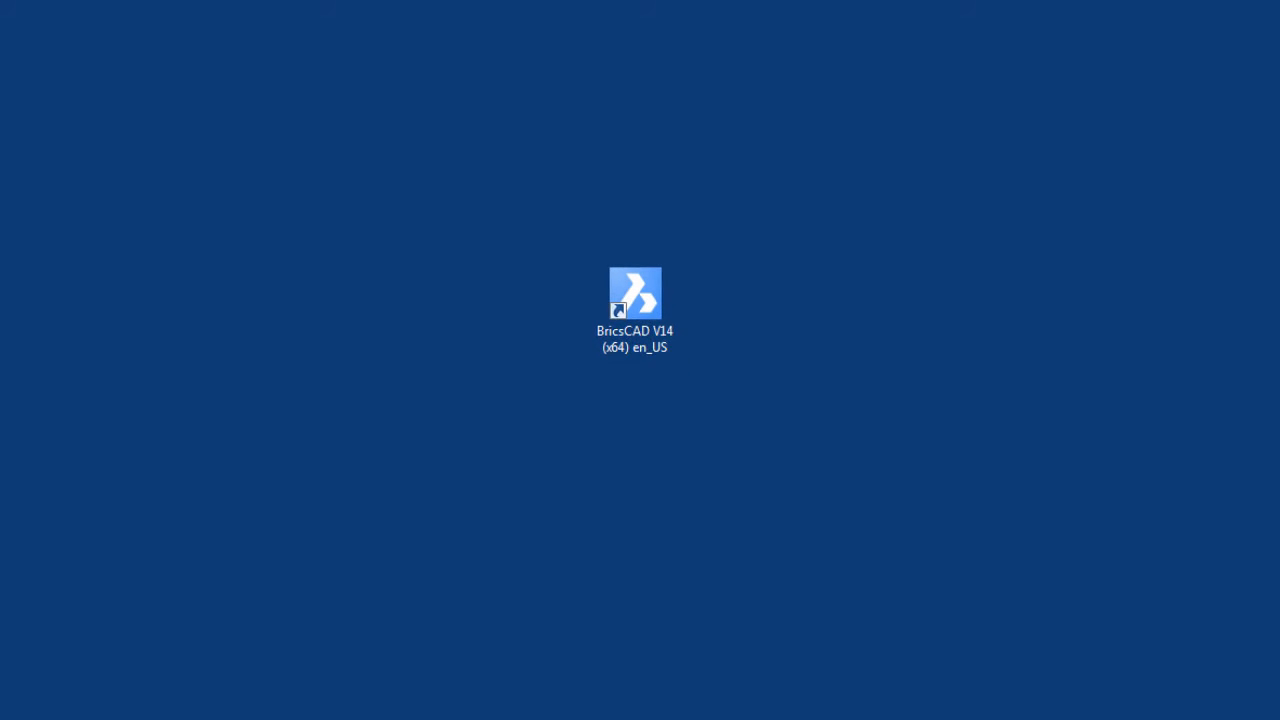
- Start BricsCAD V14 from its desktop shortcut with Run as administrator
click(636, 292)
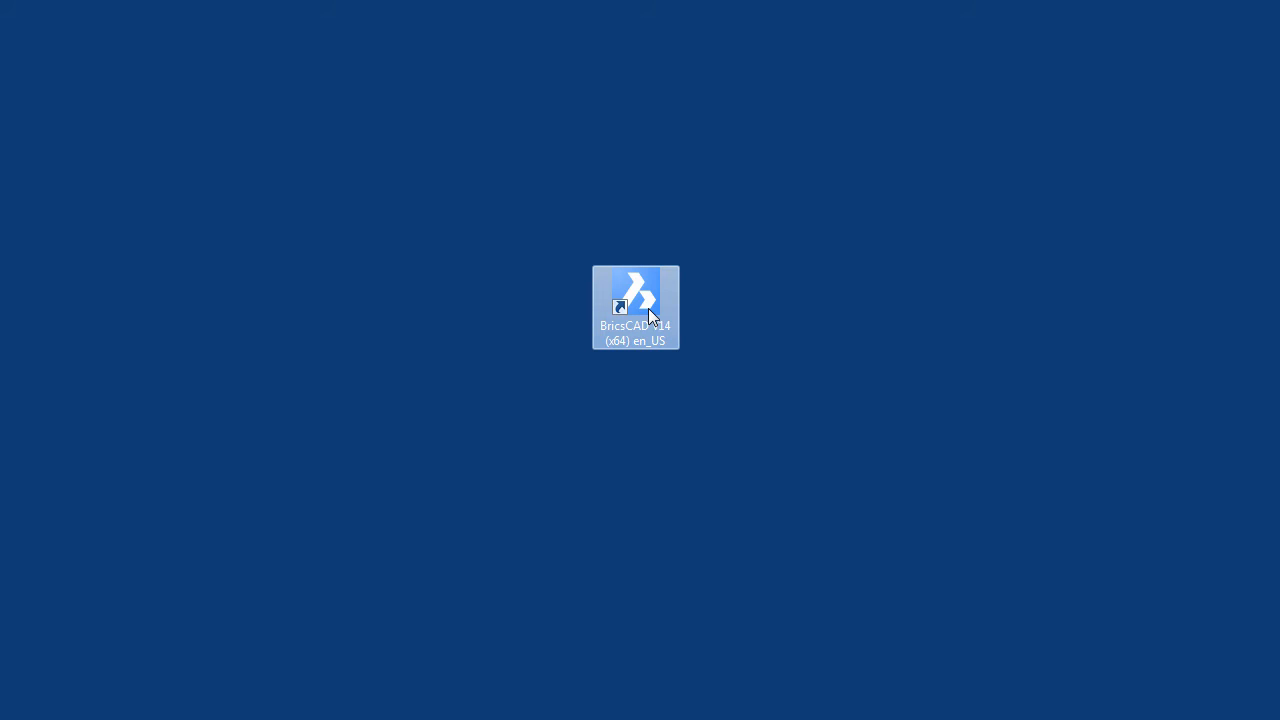
right_click(636, 308)
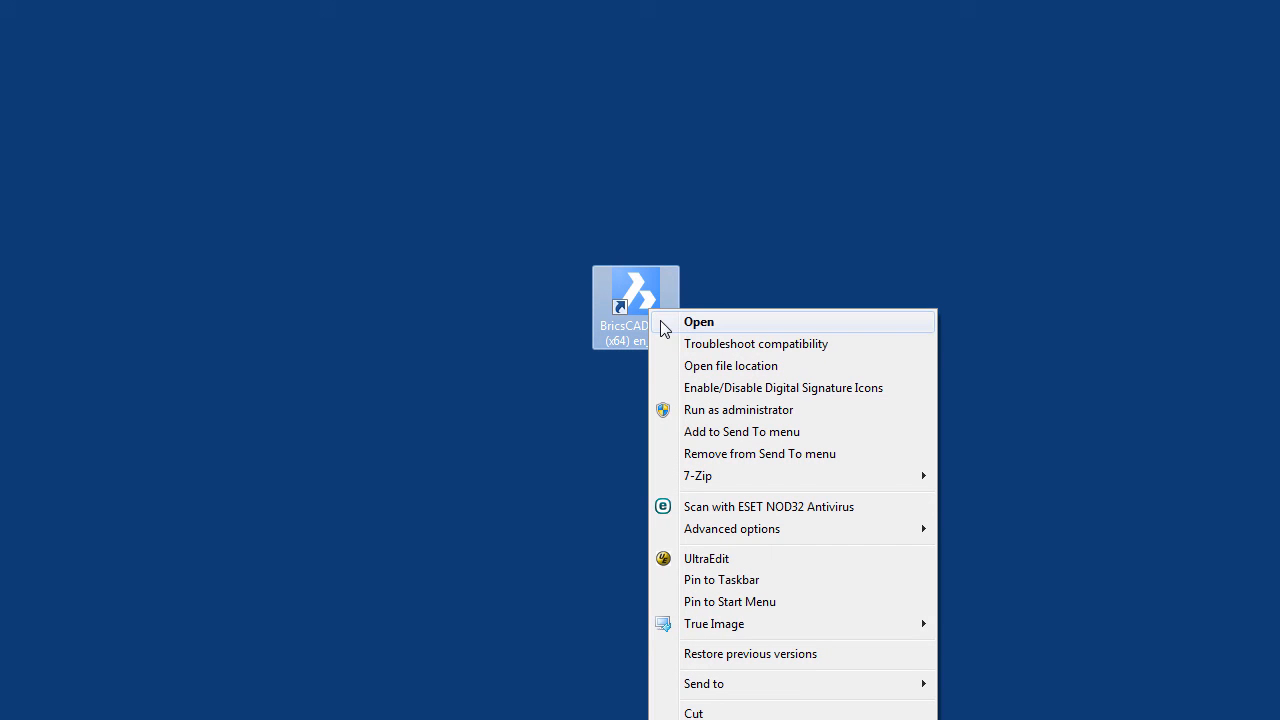
mouse_move(738, 414)
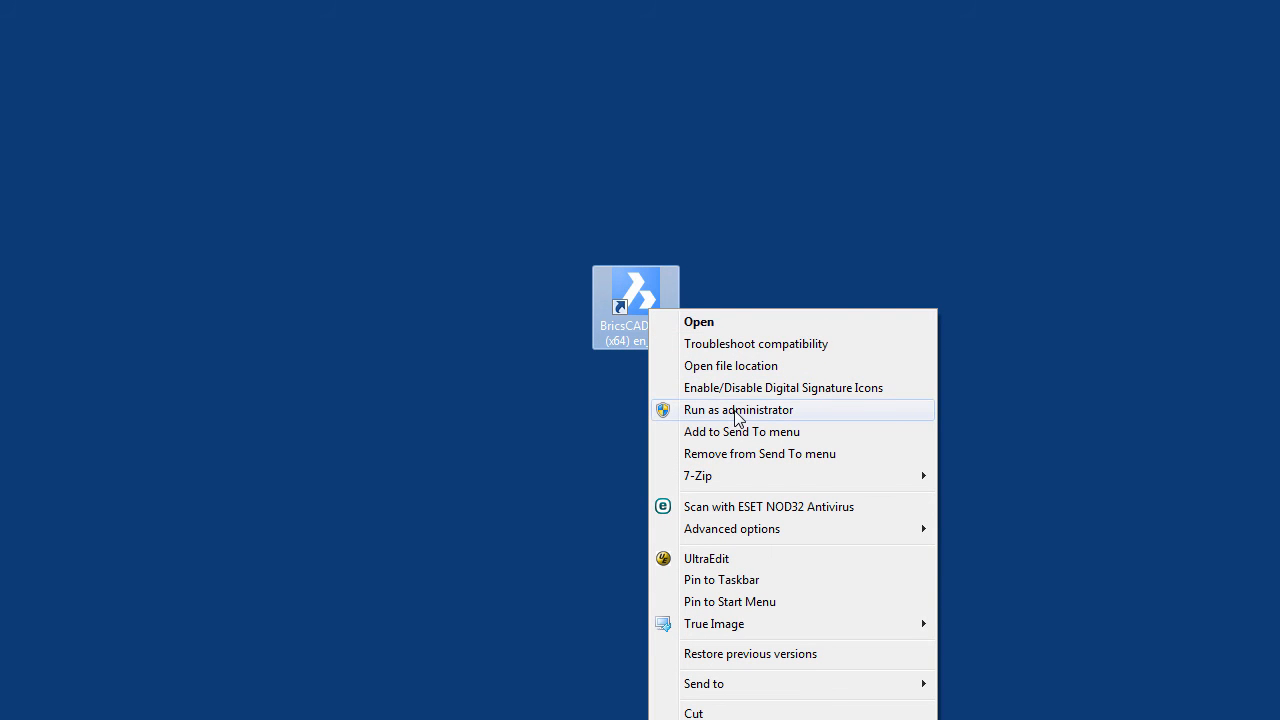
mouse_move(738, 408)
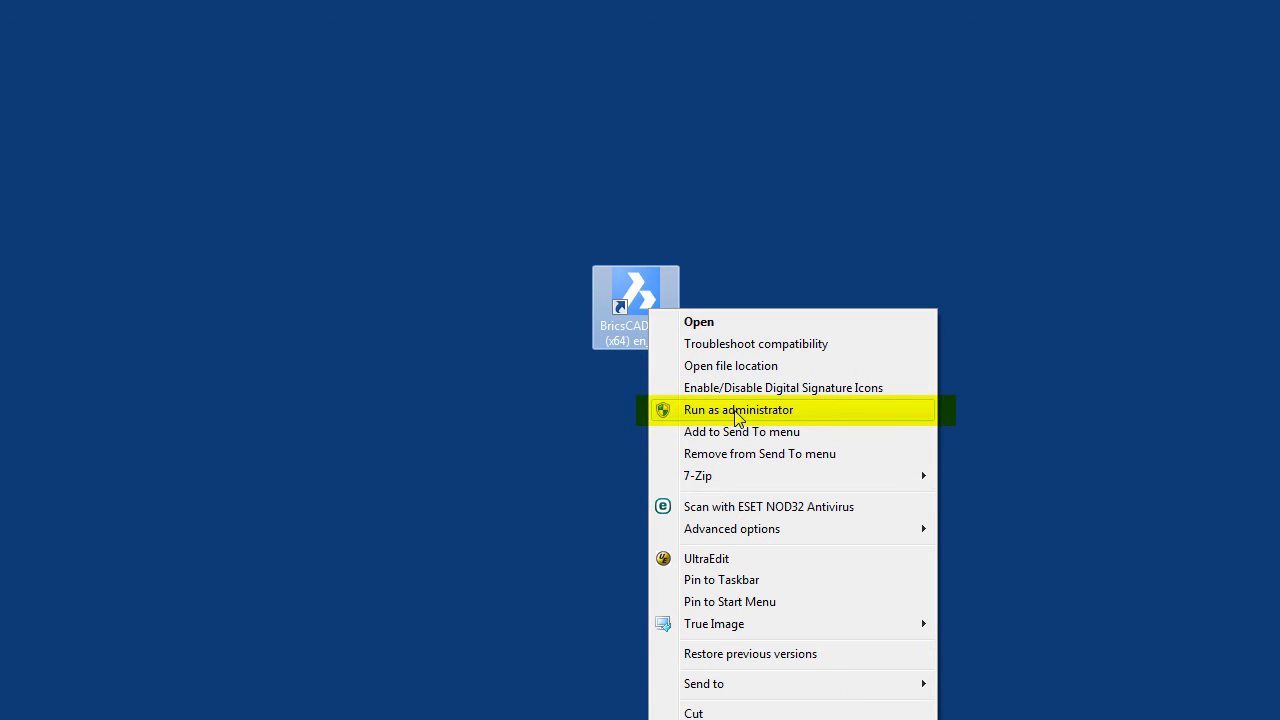
click(738, 408)
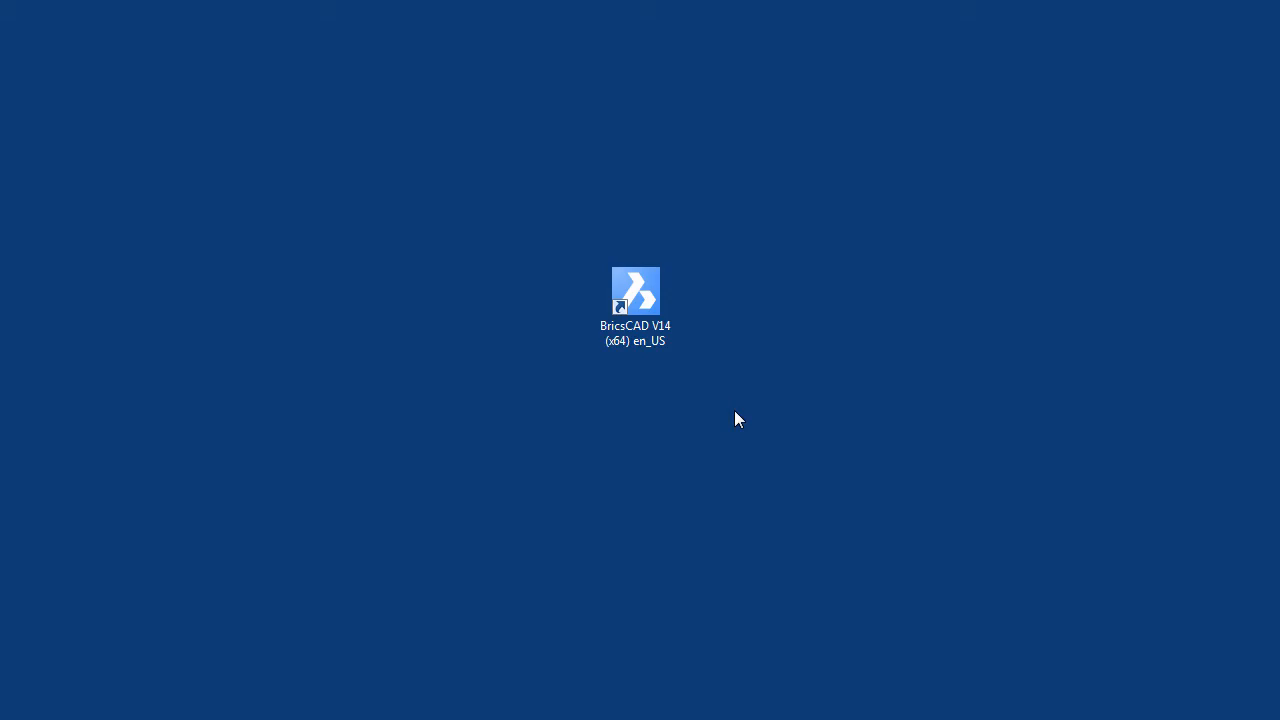
- Approve the User Account Control prompt so the Bricsys License Manager appears
double_click(636, 292)
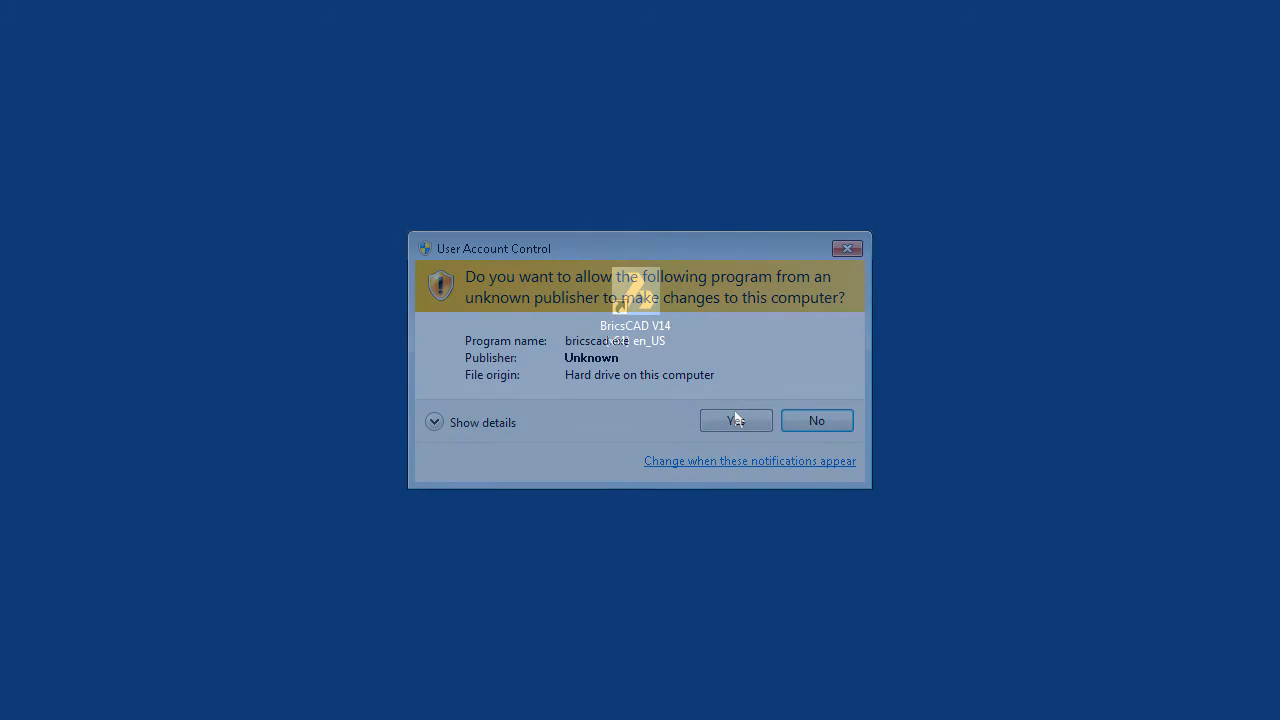
click(736, 420)
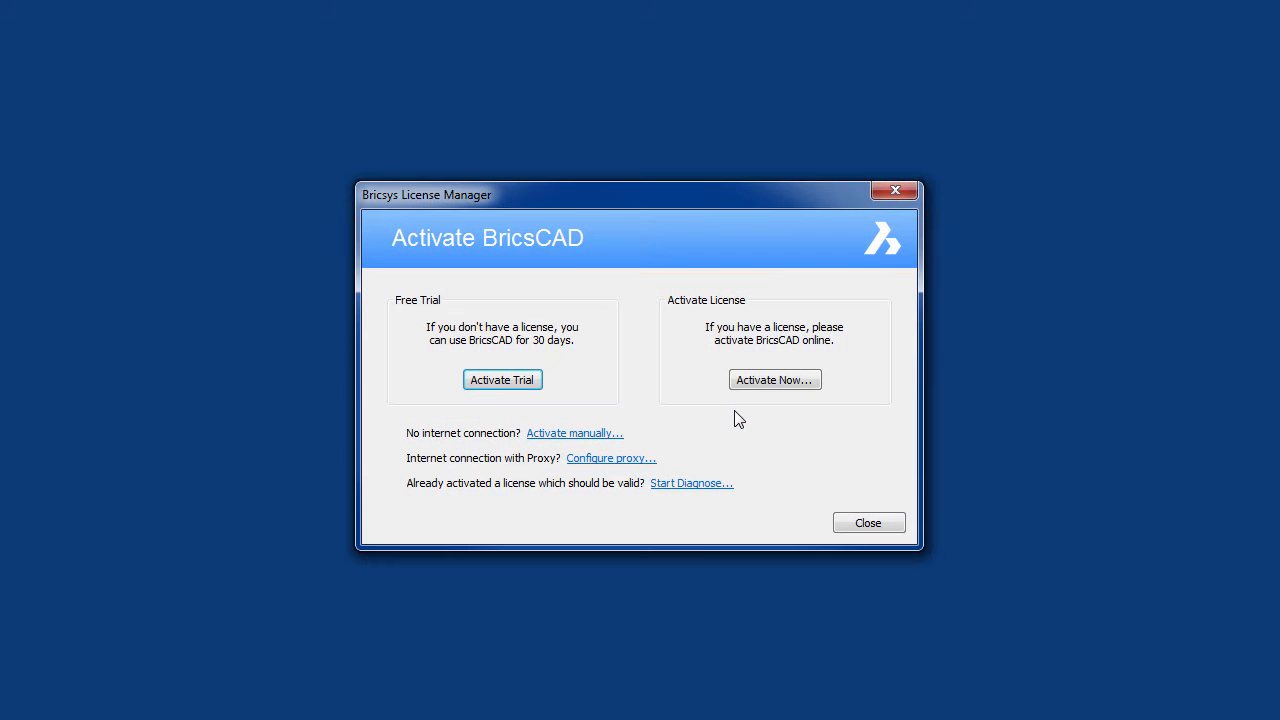
mouse_move(774, 380)
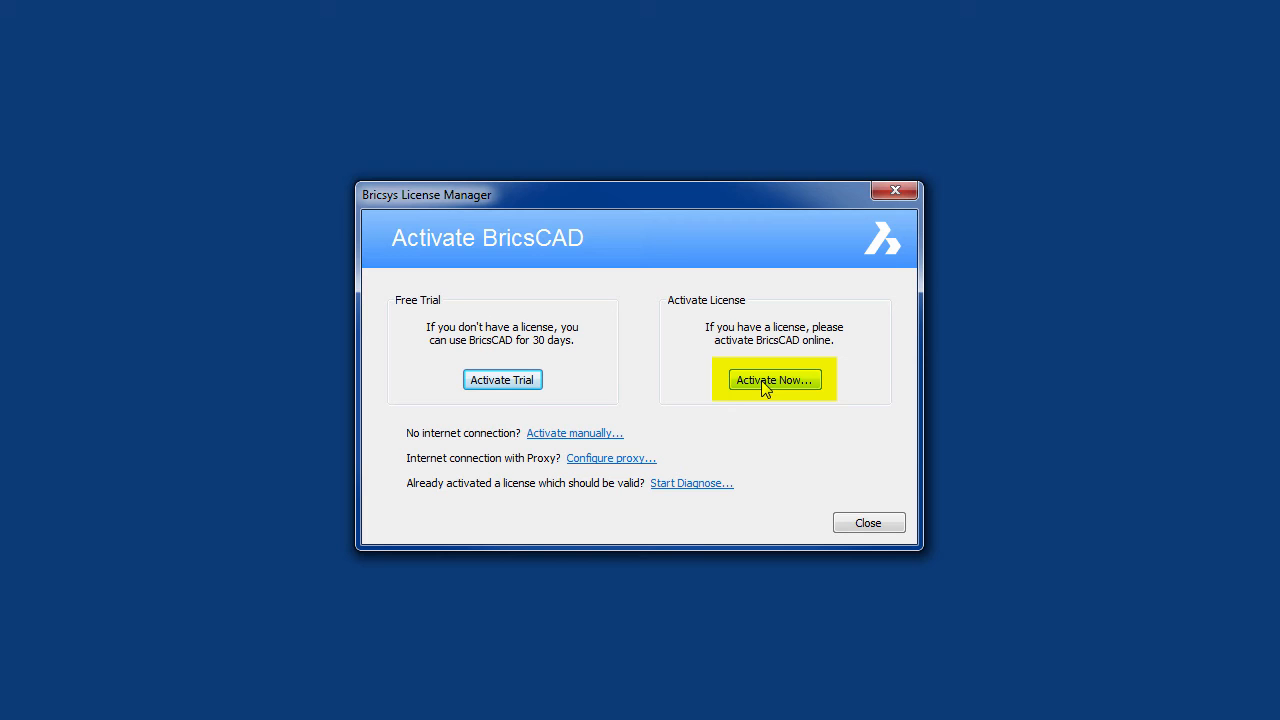
- Activate the purchased license online via Activate Now... and submit the key with OK
click(772, 380)
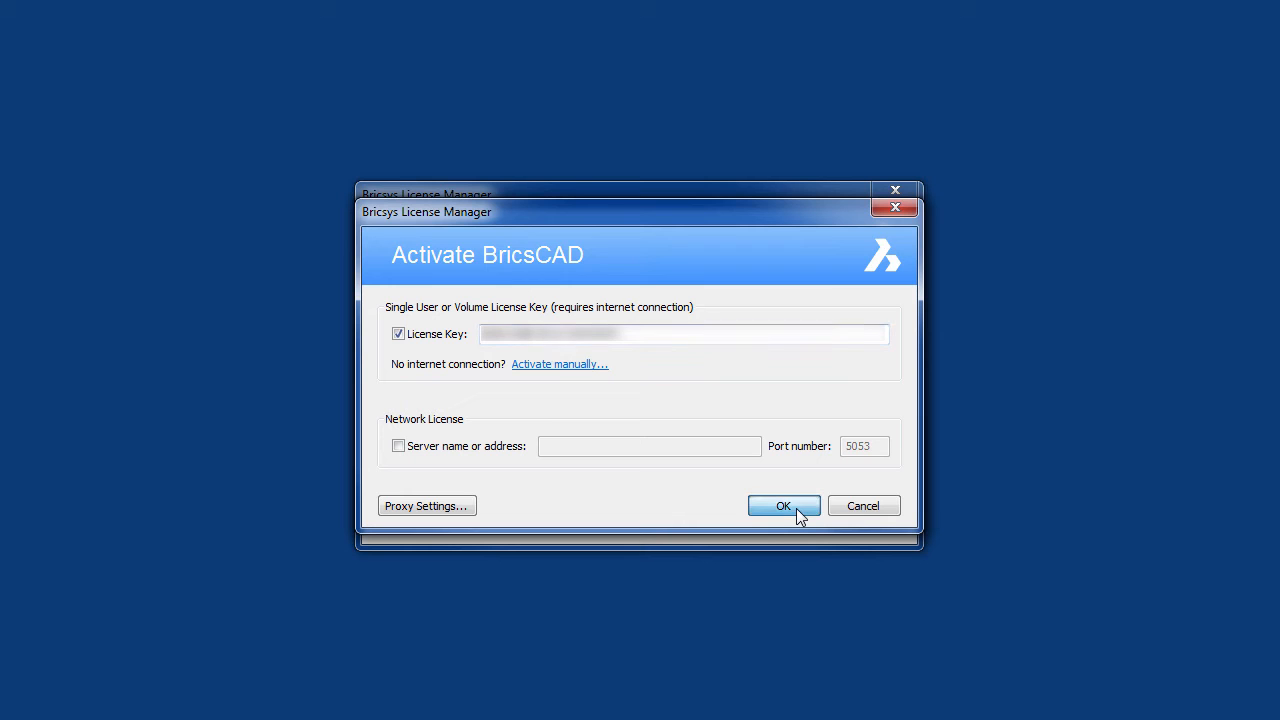
click(784, 504)
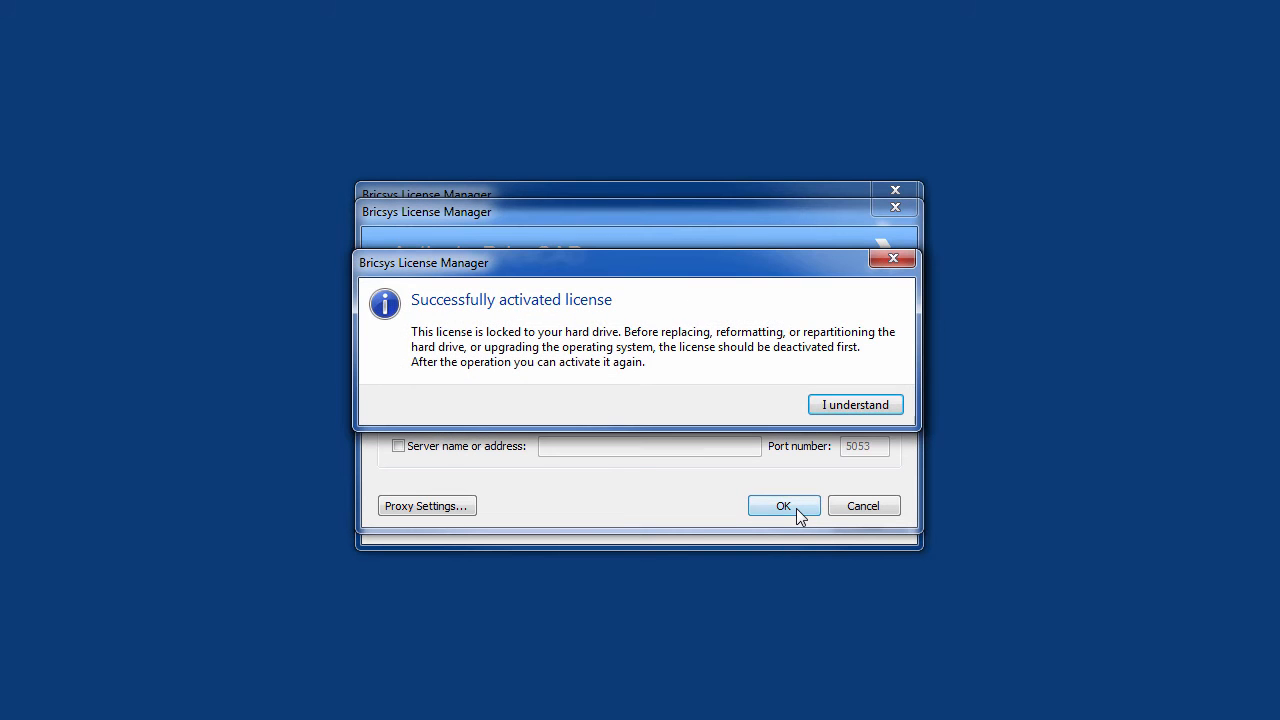
mouse_move(856, 404)
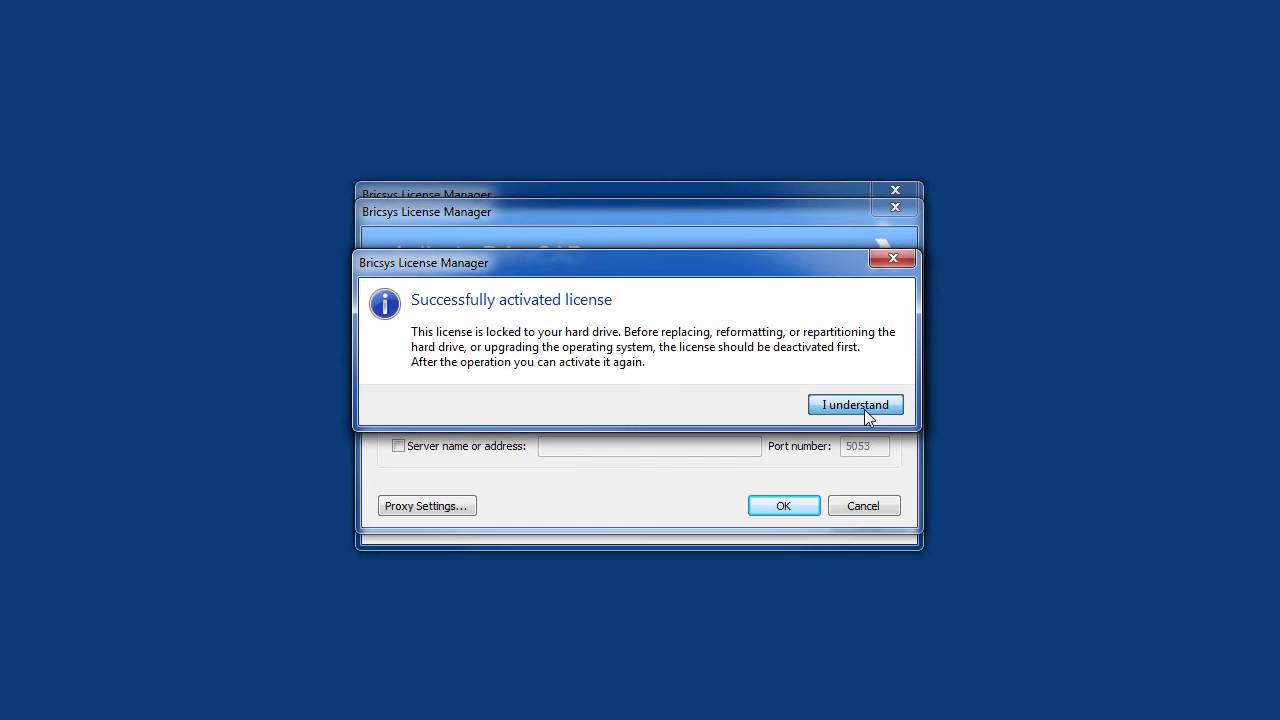
- Acknowledge the activation notice with I understand and choose Activate manually... for offline use
click(856, 404)
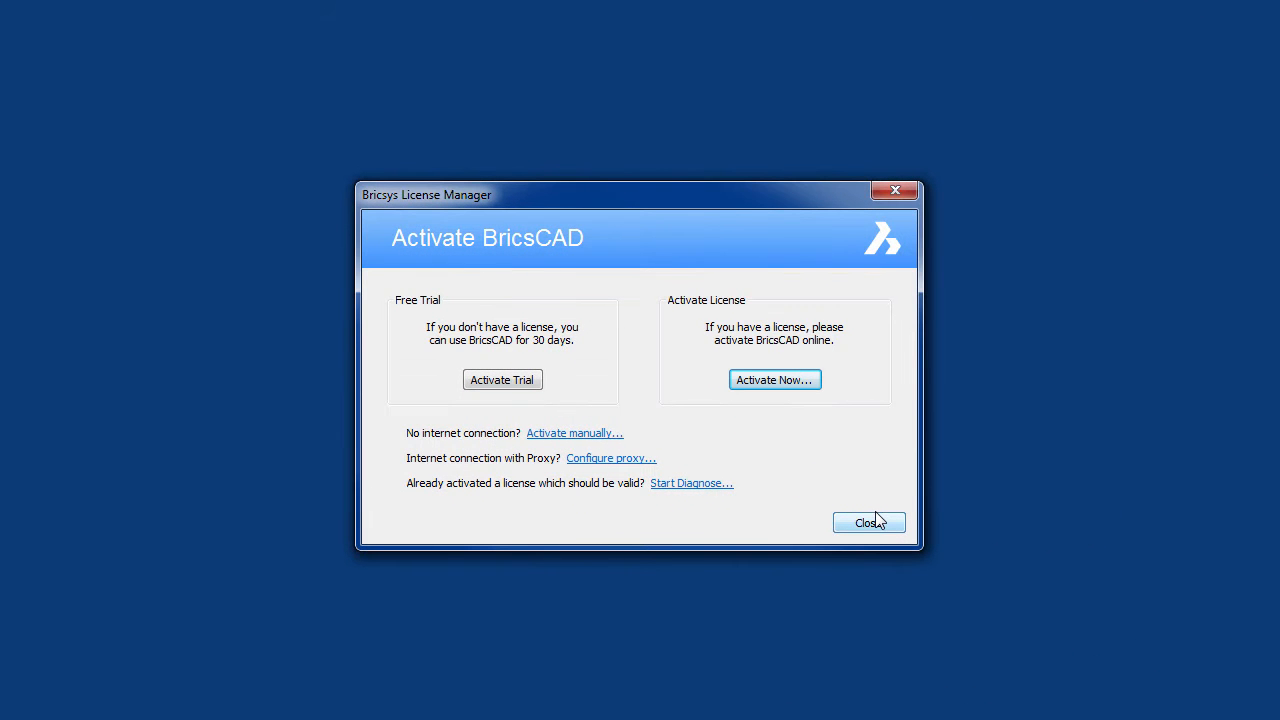
mouse_move(576, 432)
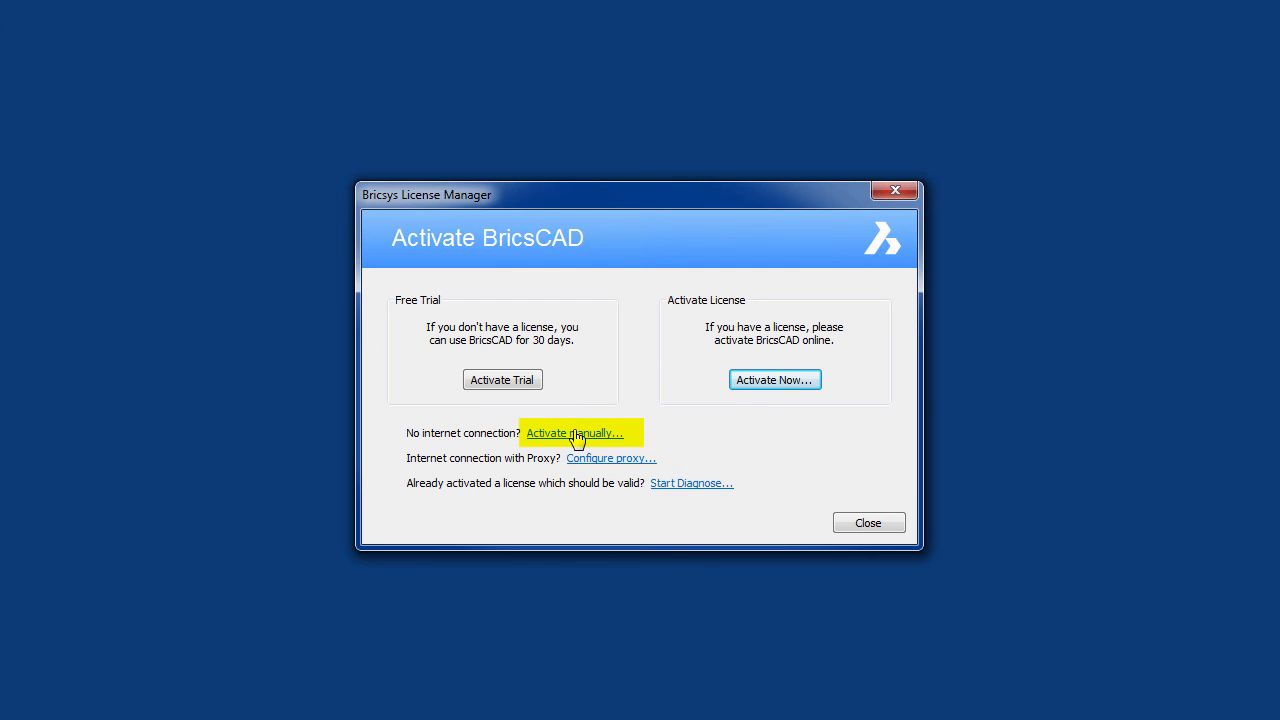
click(574, 432)
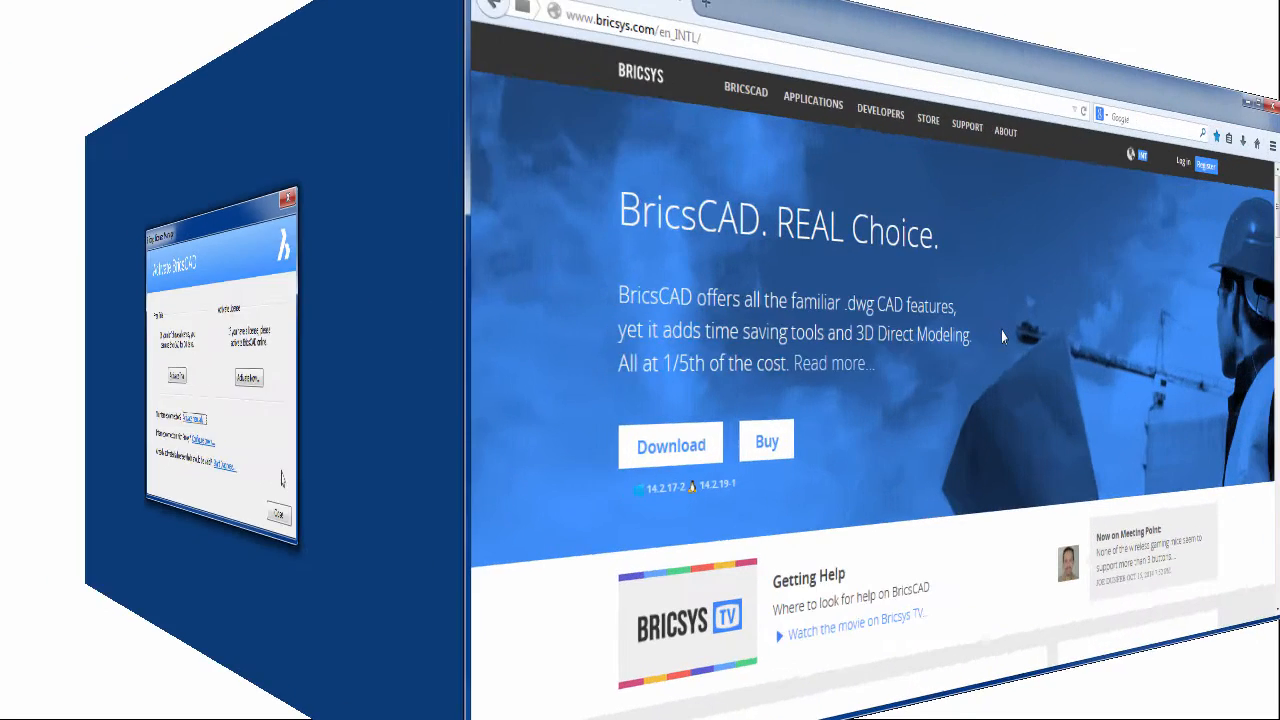
- Search the Bricsys support knowledge base for 'error' and show the Licensing error codes list
click(612, 106)
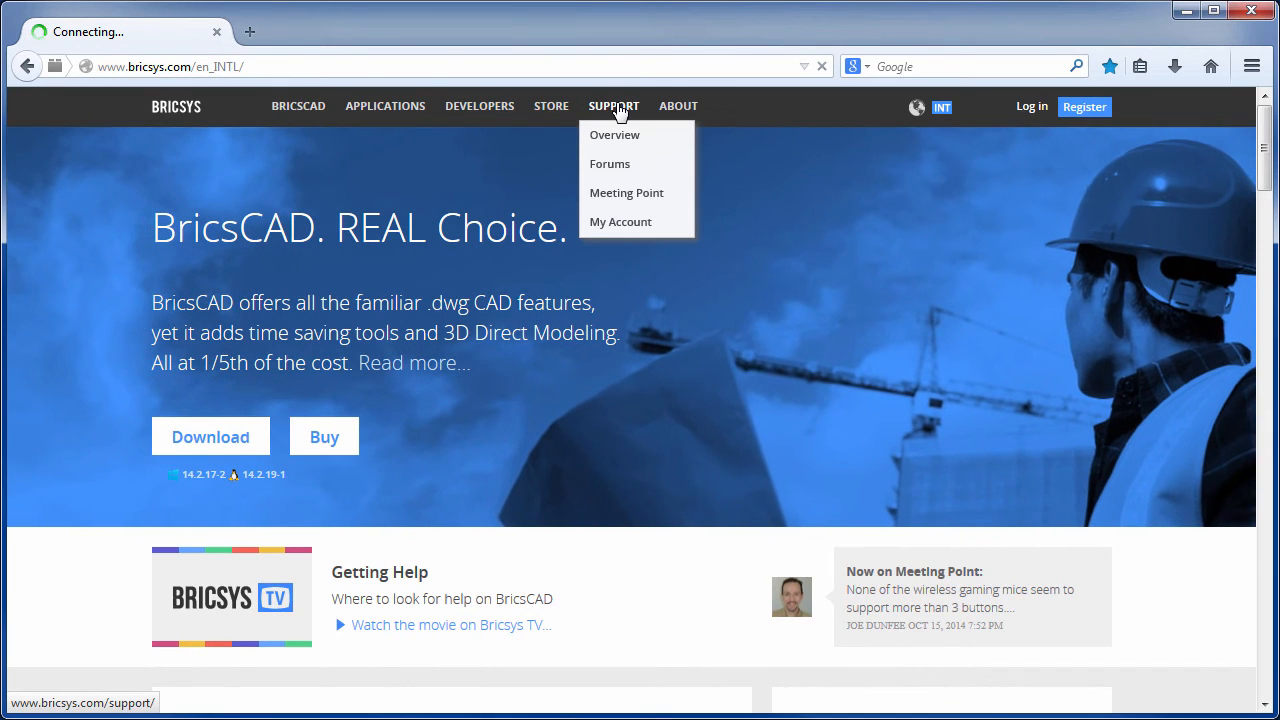
click(614, 136)
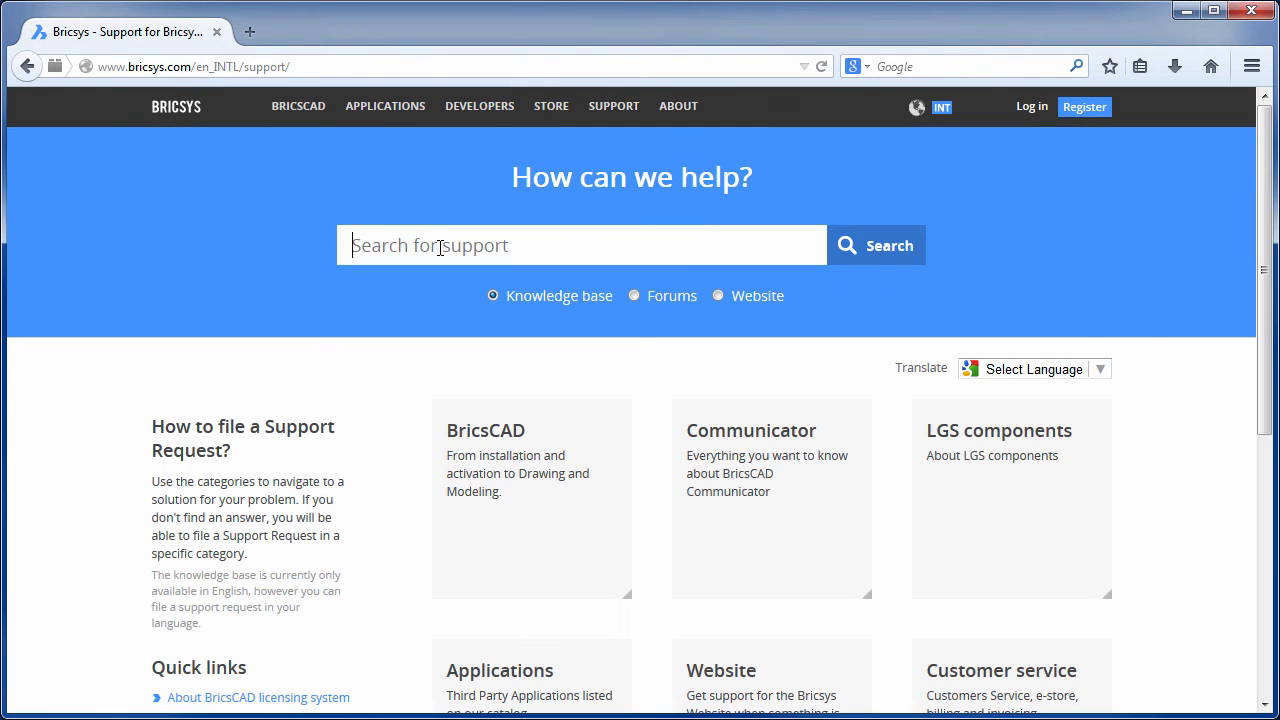
text(error)
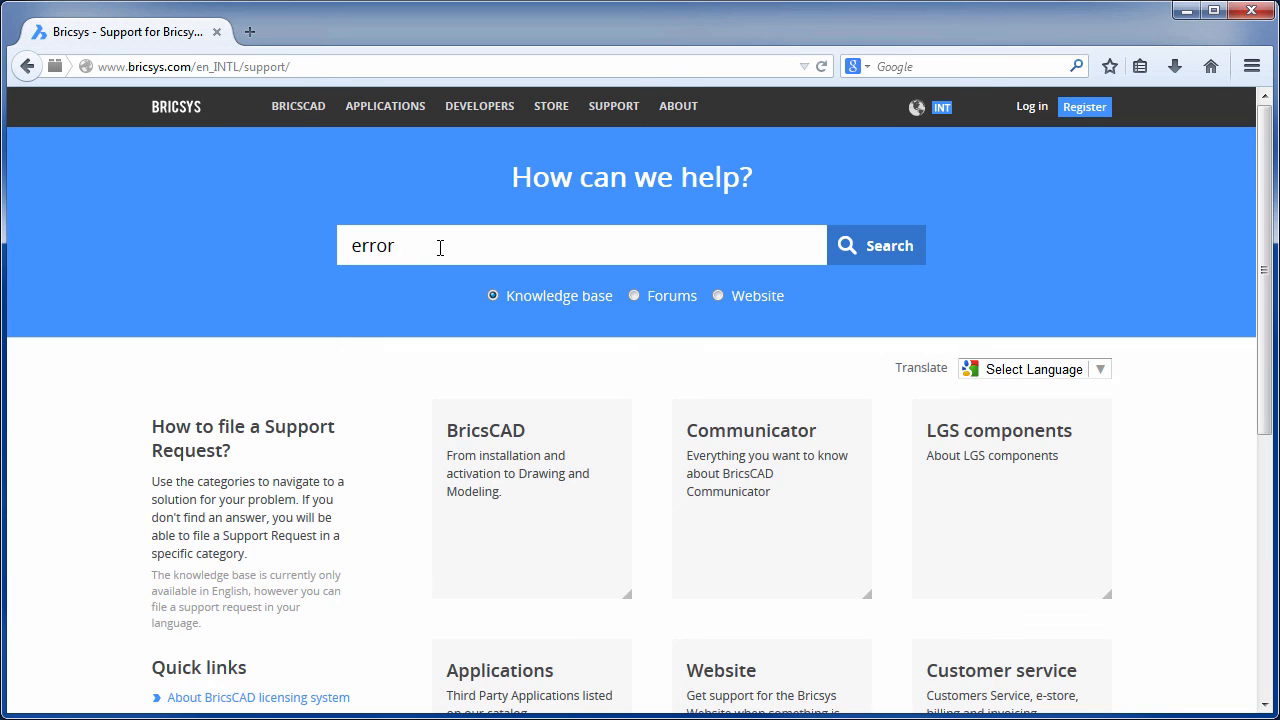
click(876, 244)
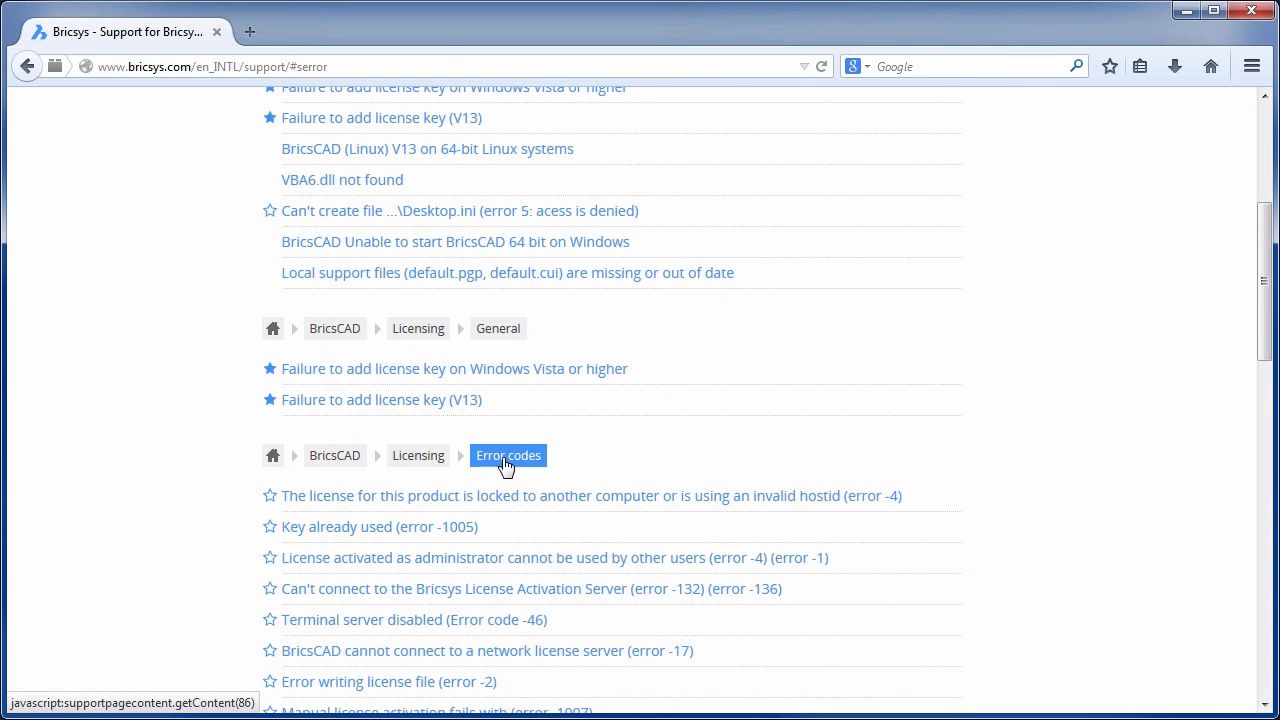
click(508, 456)
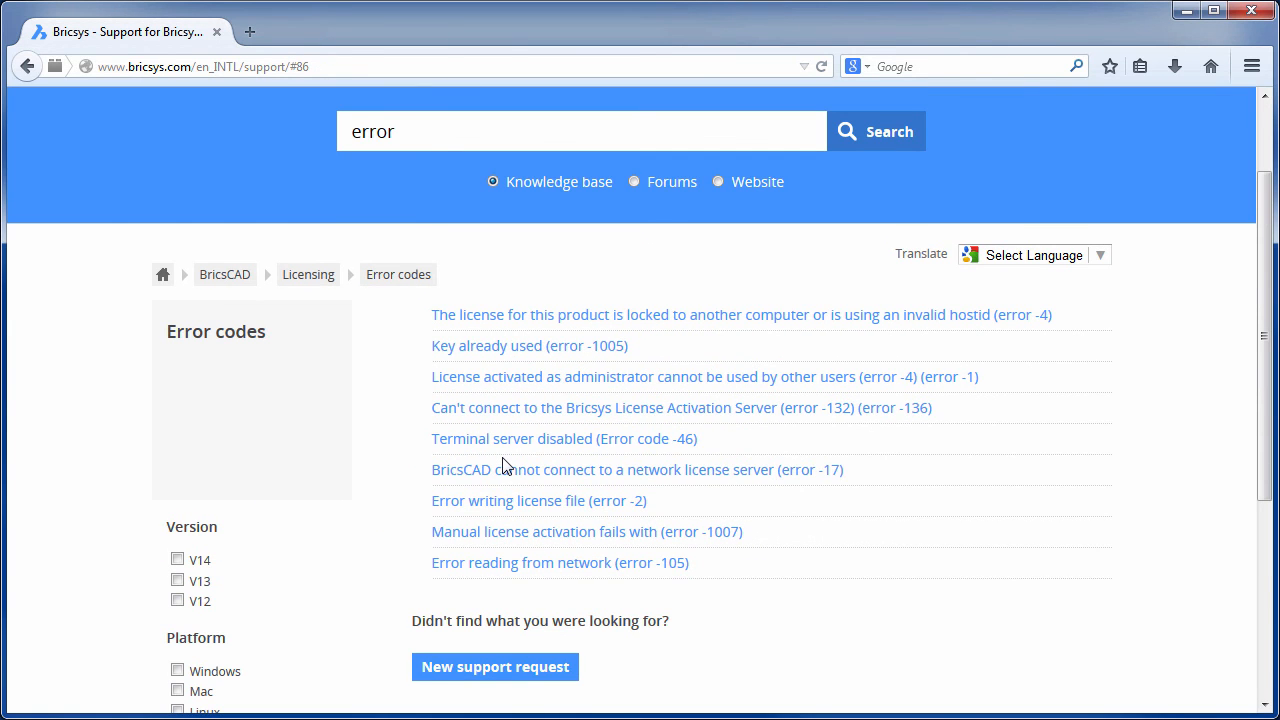